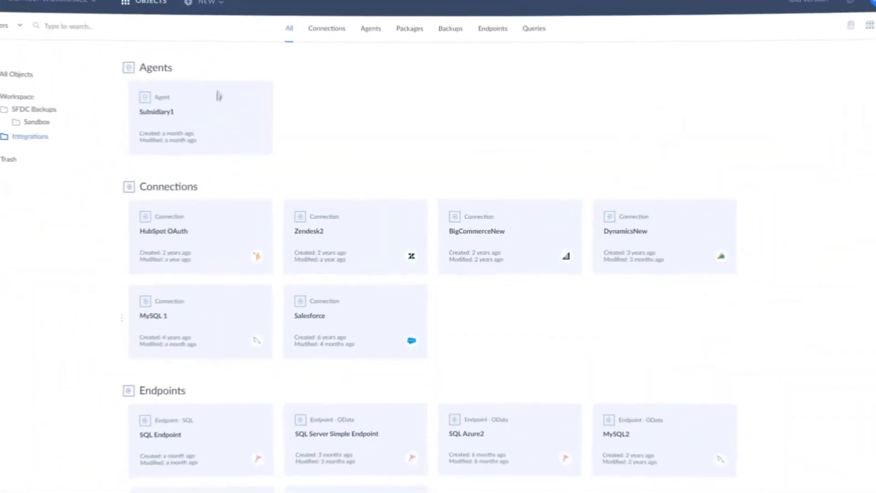
Step: Bring up the NEW menu listing the object types that can be created
left_click(214, 12)
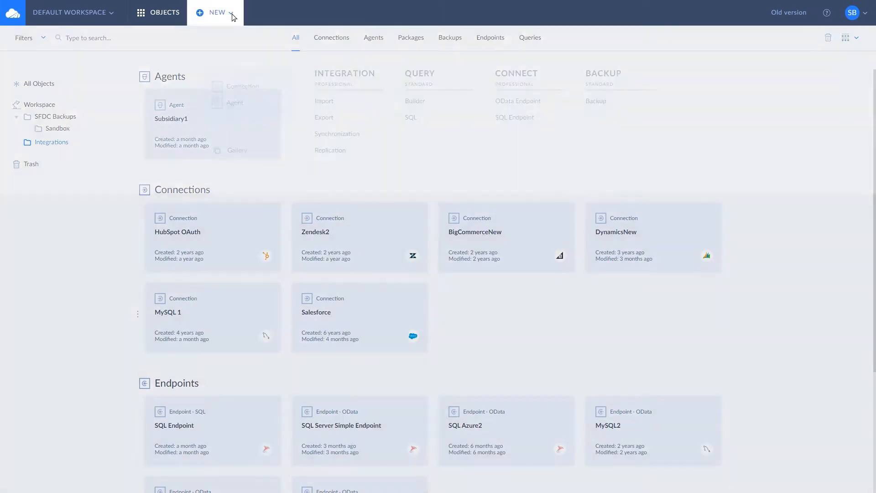
left_click(215, 12)
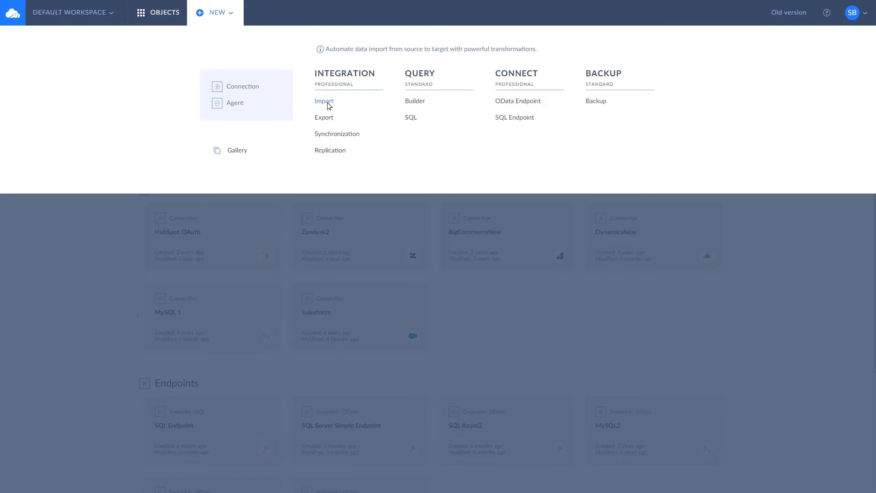
mouse_move(324, 118)
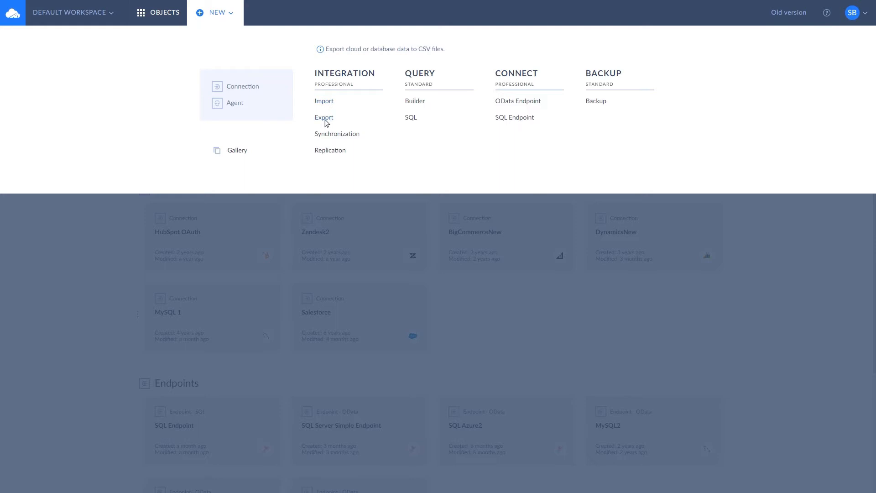
mouse_move(336, 134)
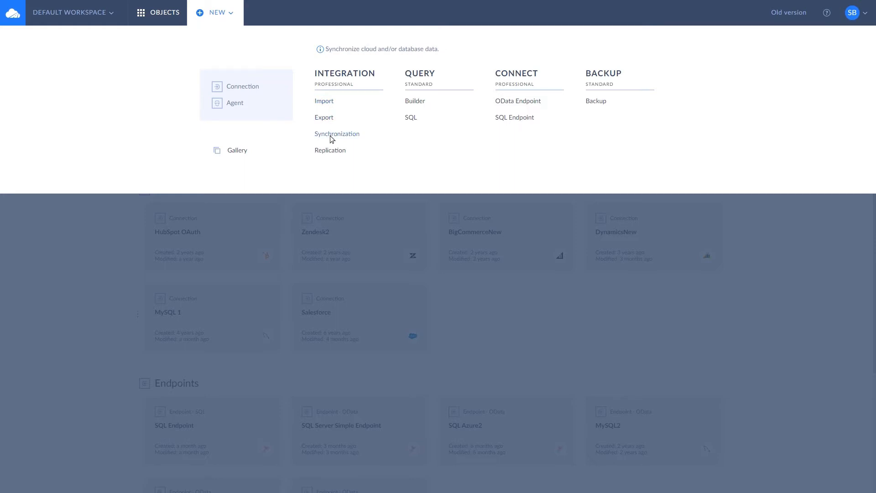
mouse_move(337, 133)
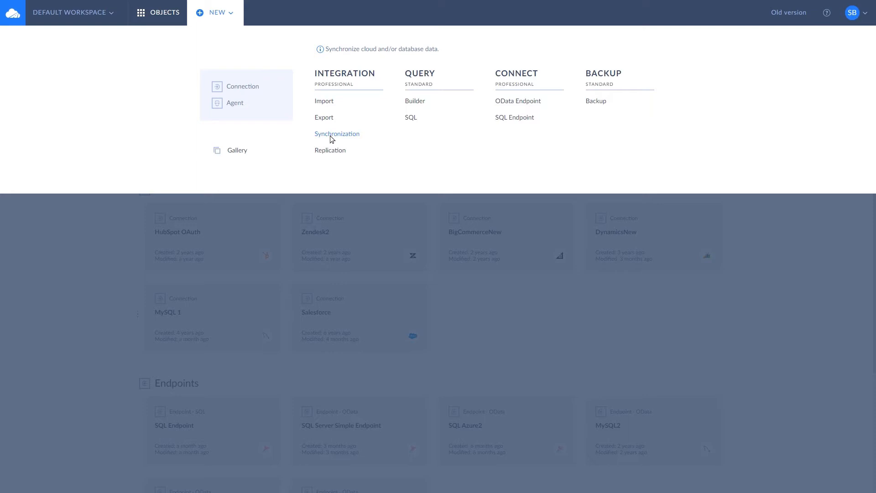
mouse_move(330, 149)
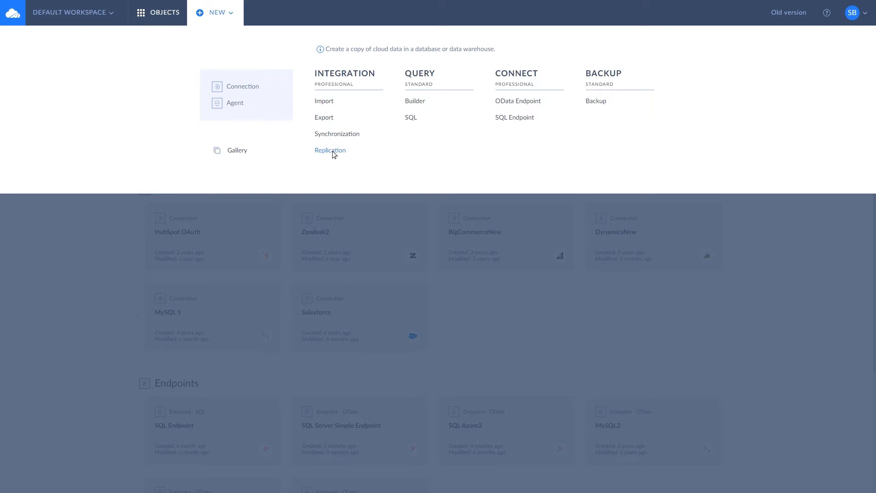
Step: Create an Import package with HubSpot OAuth as source connection and Salesforce as target
left_click(324, 101)
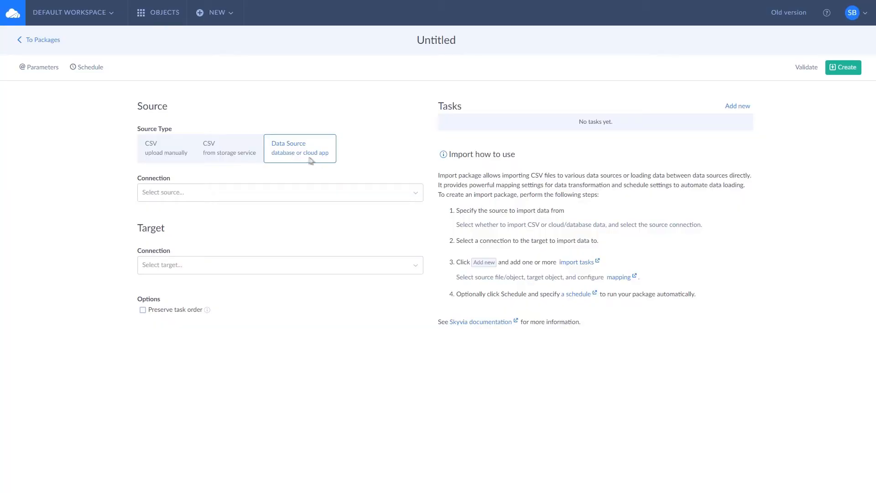
left_click(279, 192)
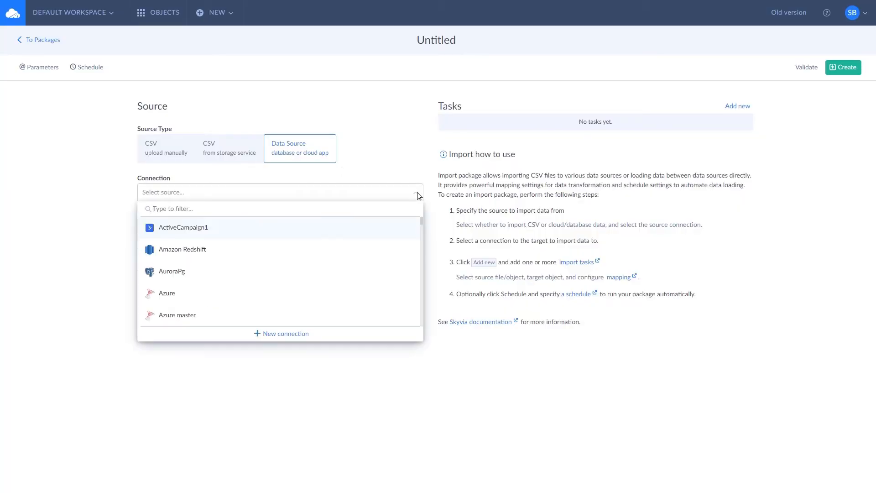
type("Hu")
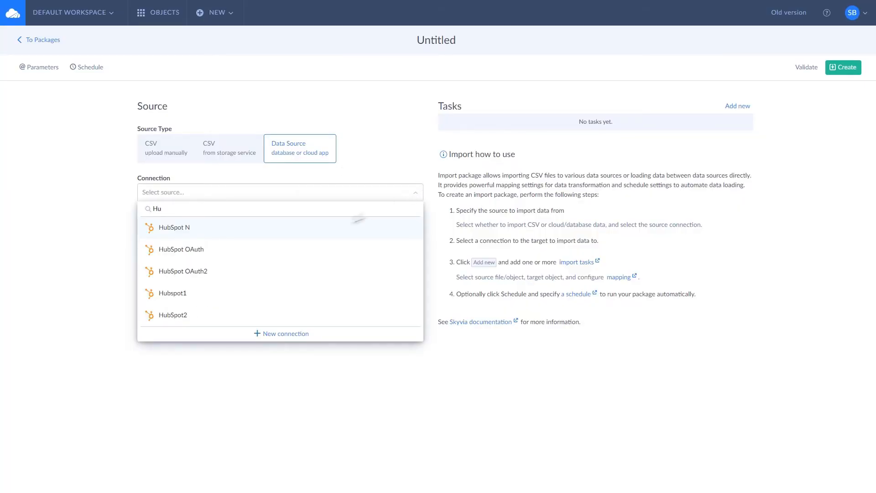
left_click(180, 248)
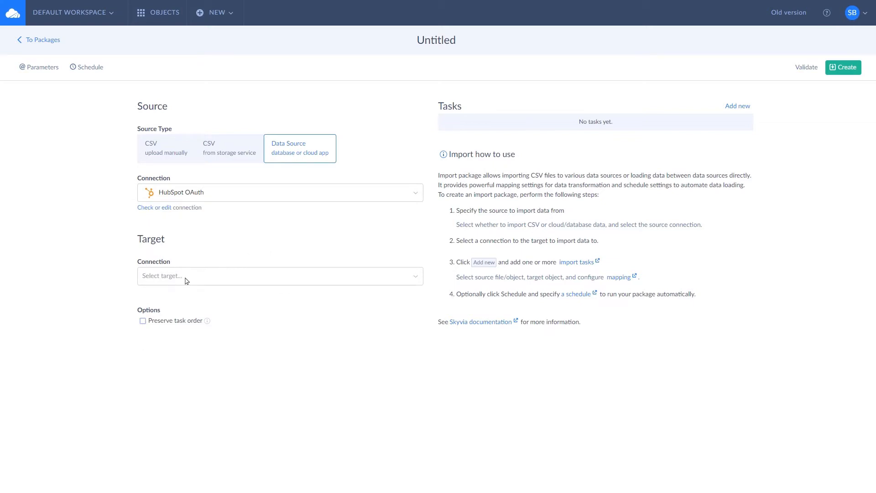
type("Sal")
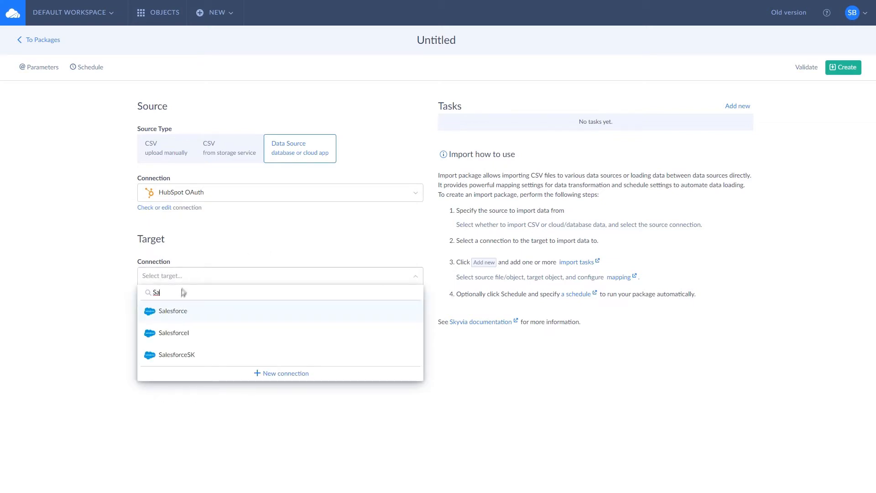
left_click(173, 310)
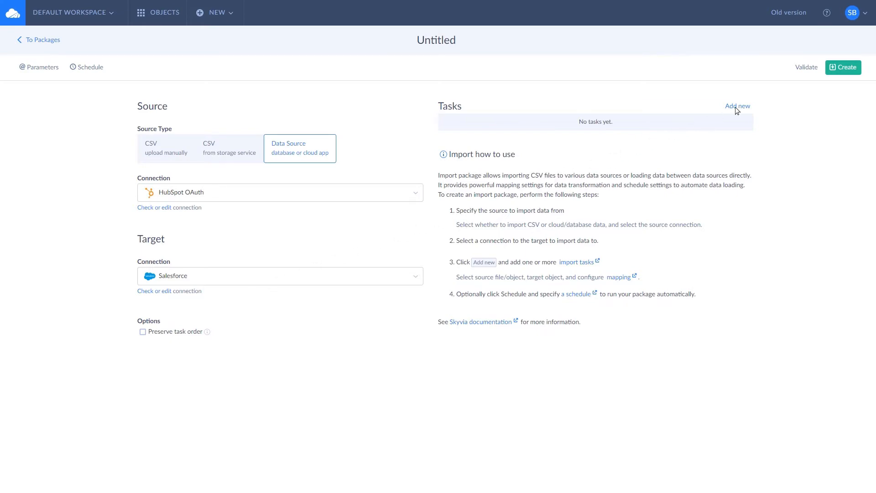
Step: Add a task reading Companies with a filter condition on the CreatedAt field
left_click(737, 106)
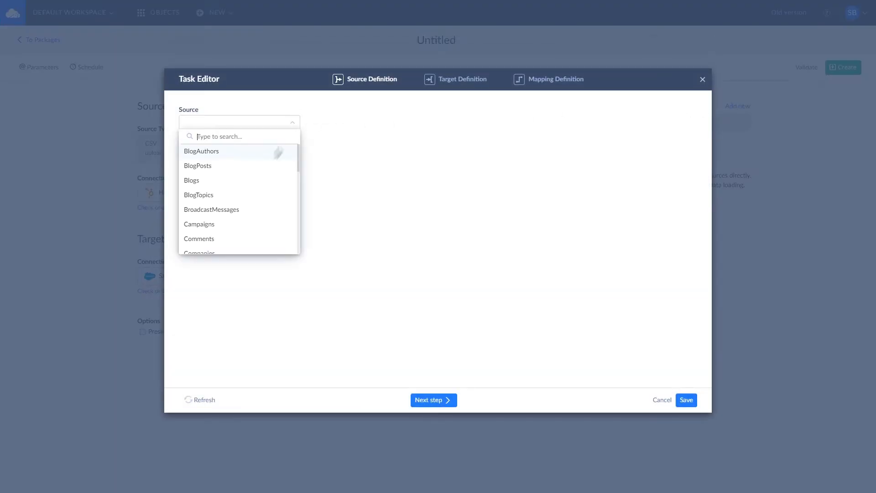
left_click(200, 252)
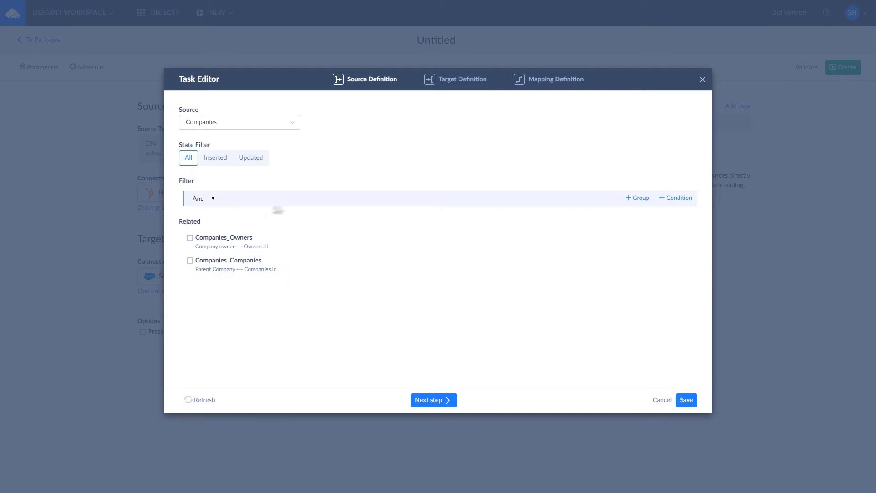
left_click(675, 197)
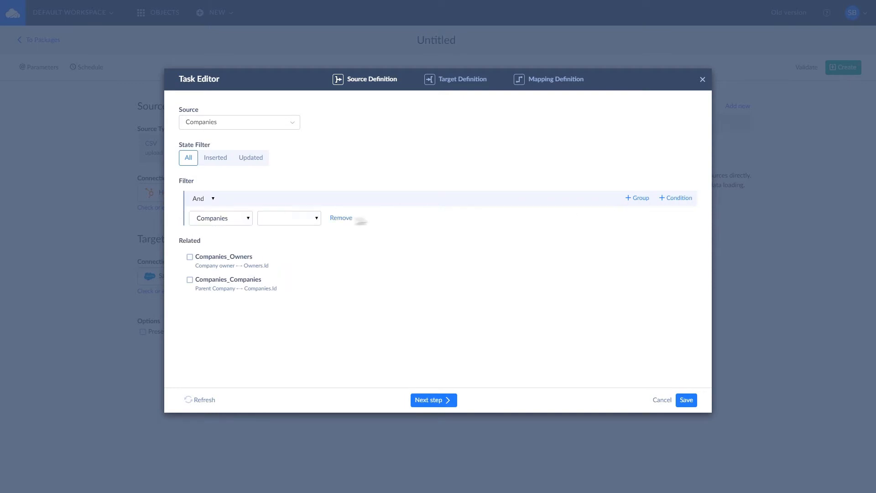
left_click(289, 218)
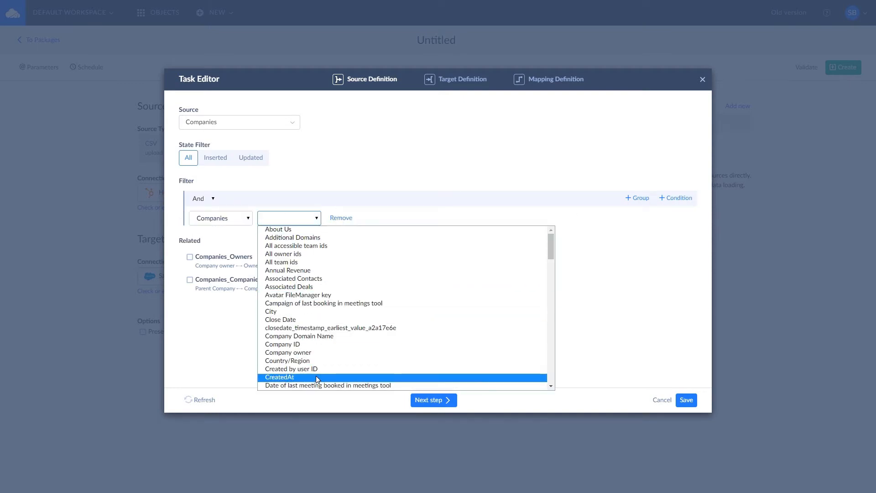
left_click(279, 377)
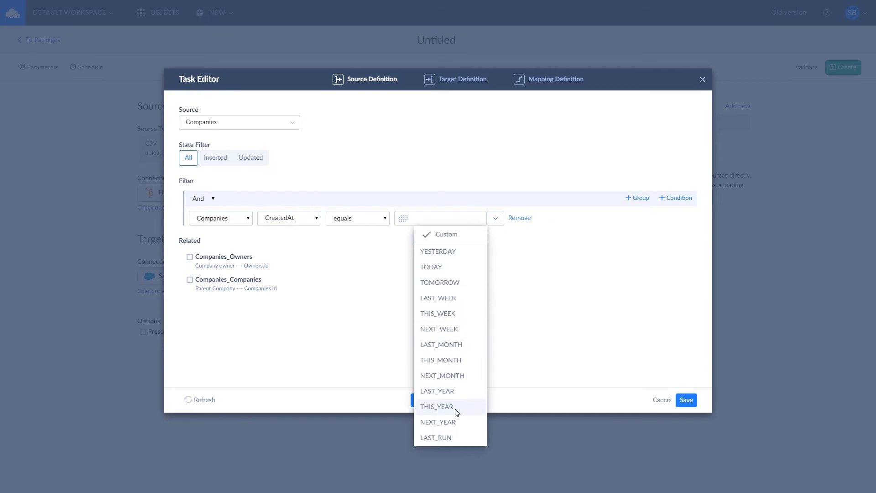
Step: Target the Account object with Insert operation and add Contact as a related target object
left_click(462, 78)
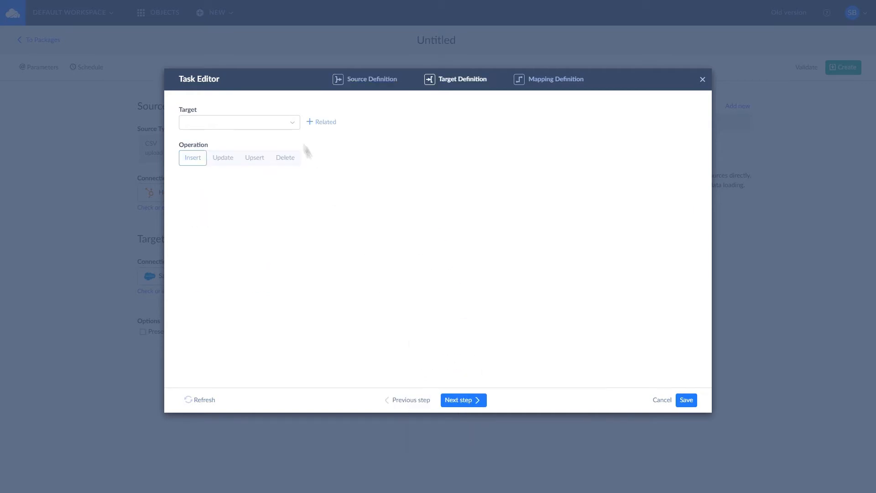
left_click(238, 122)
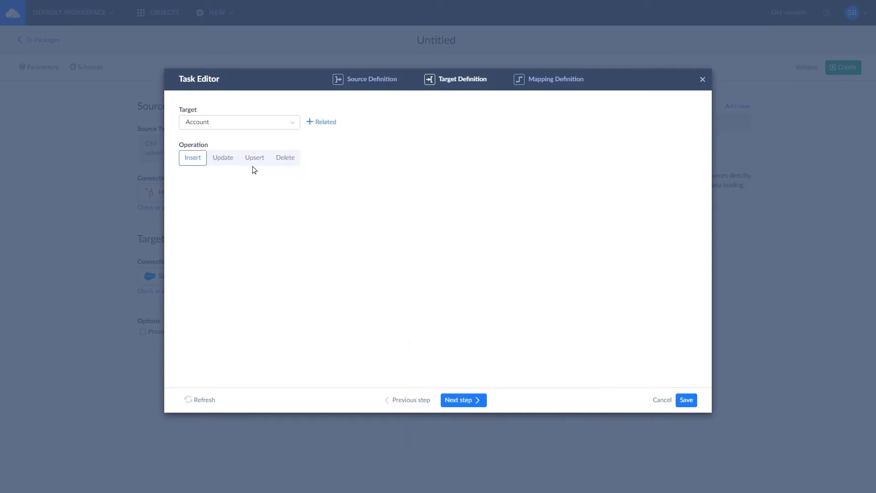
left_click(222, 158)
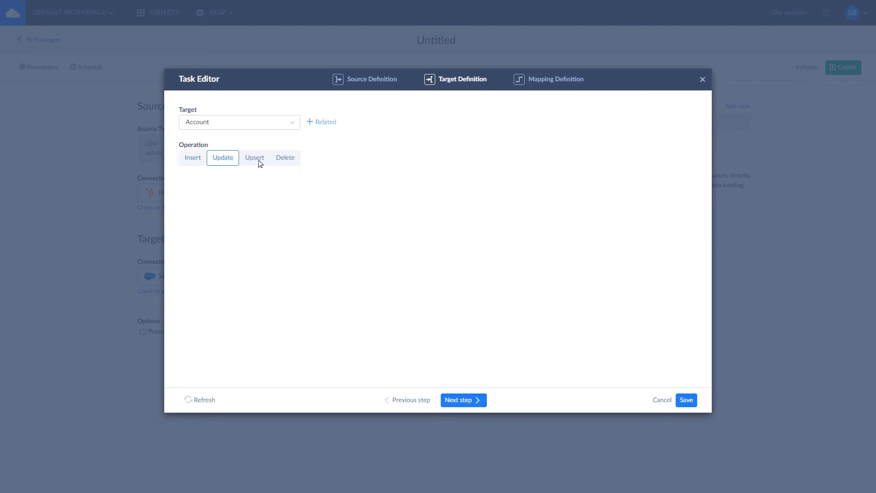
left_click(284, 158)
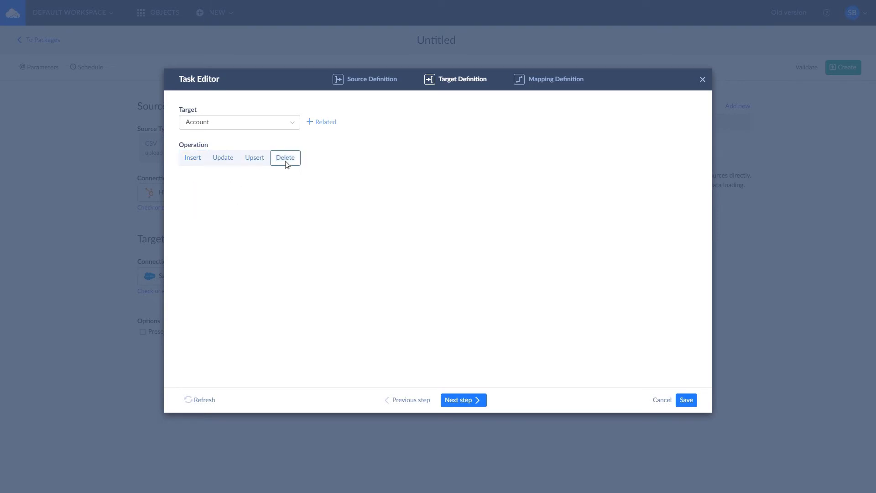
left_click(192, 158)
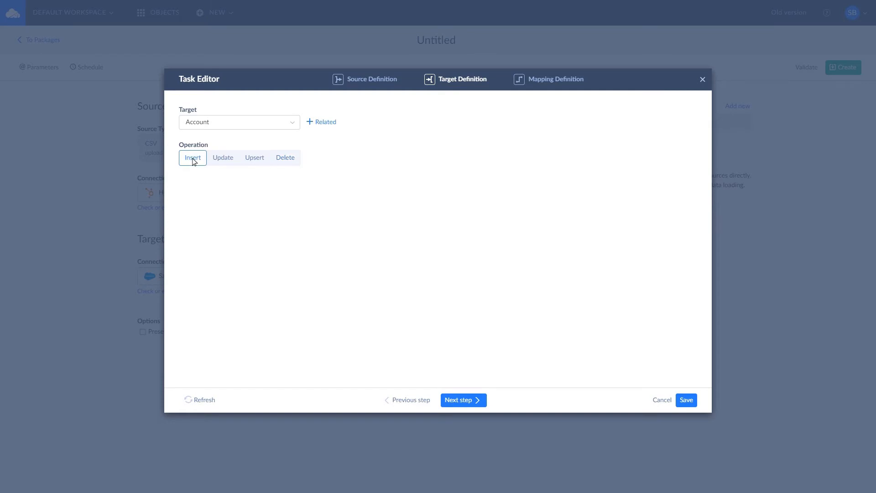
mouse_move(337, 126)
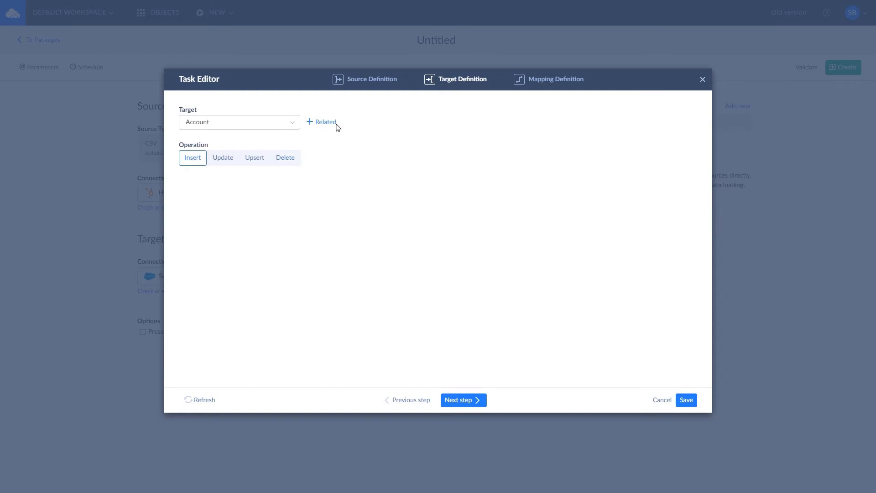
left_click(320, 121)
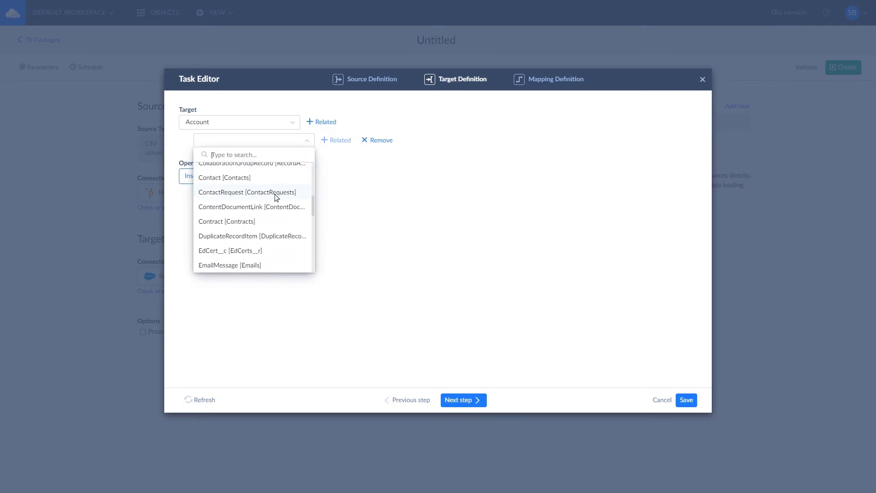
left_click(224, 177)
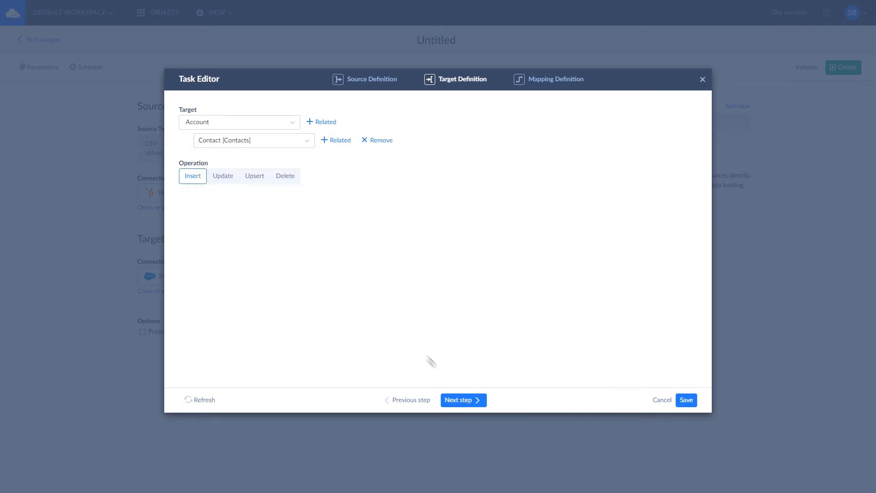
left_click(459, 399)
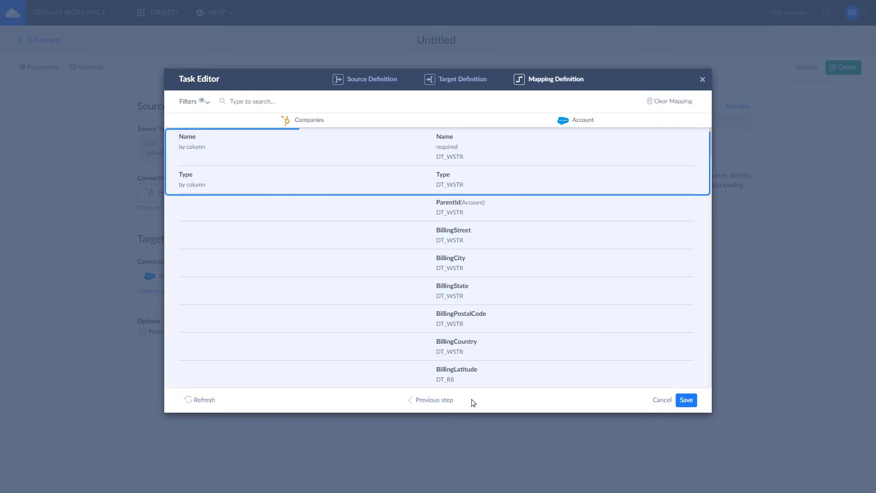
mouse_move(401, 284)
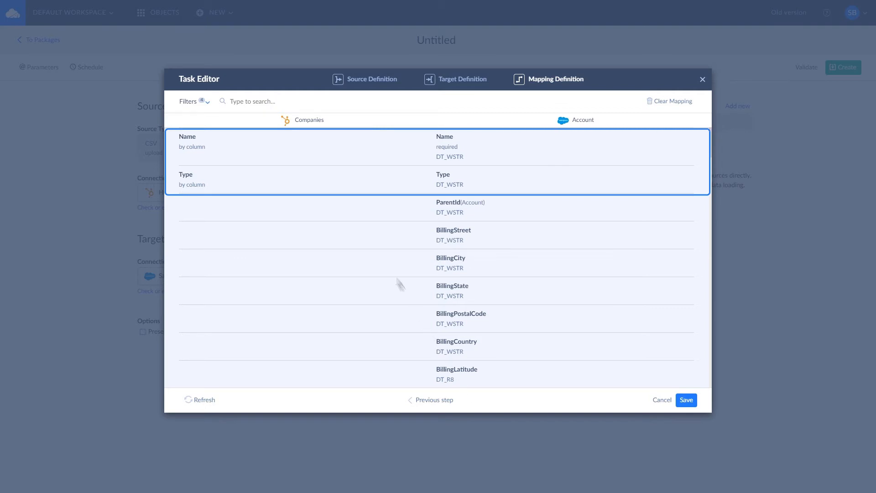
mouse_move(317, 150)
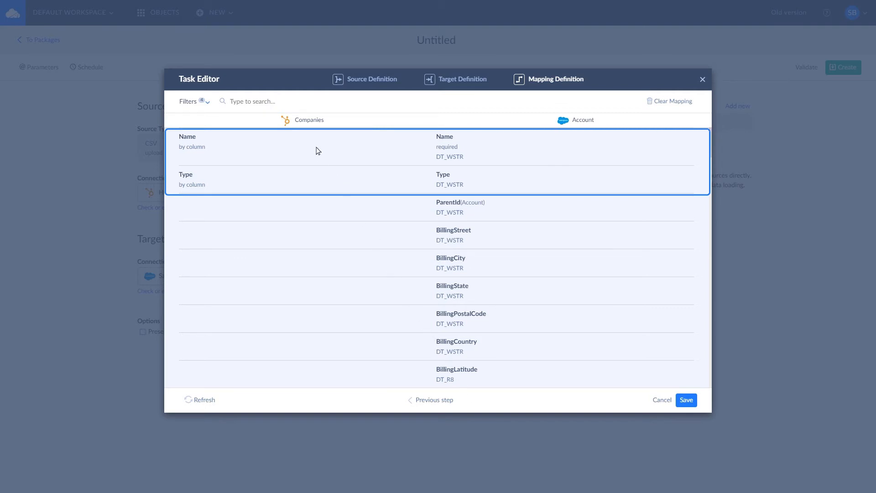
mouse_move(314, 176)
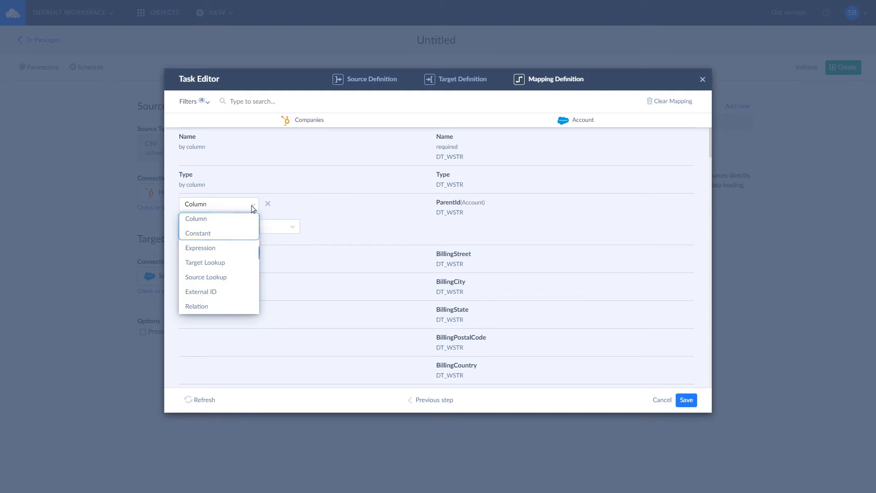
mouse_move(205, 262)
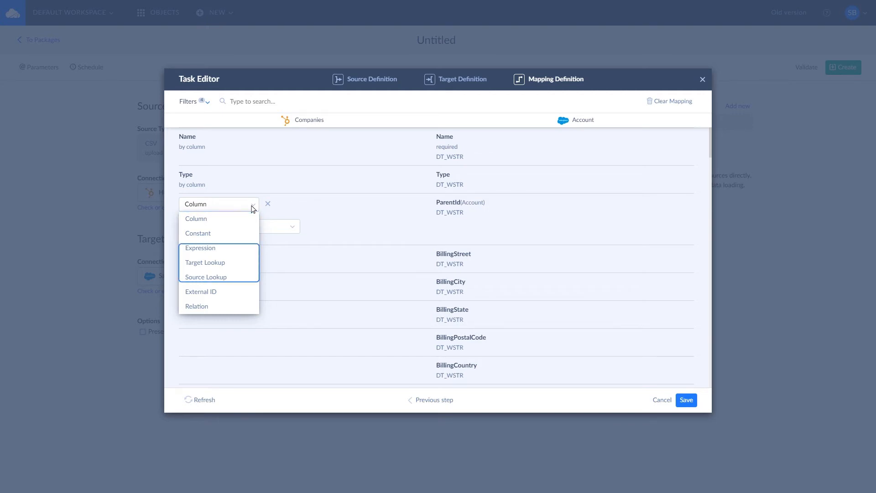
mouse_move(239, 284)
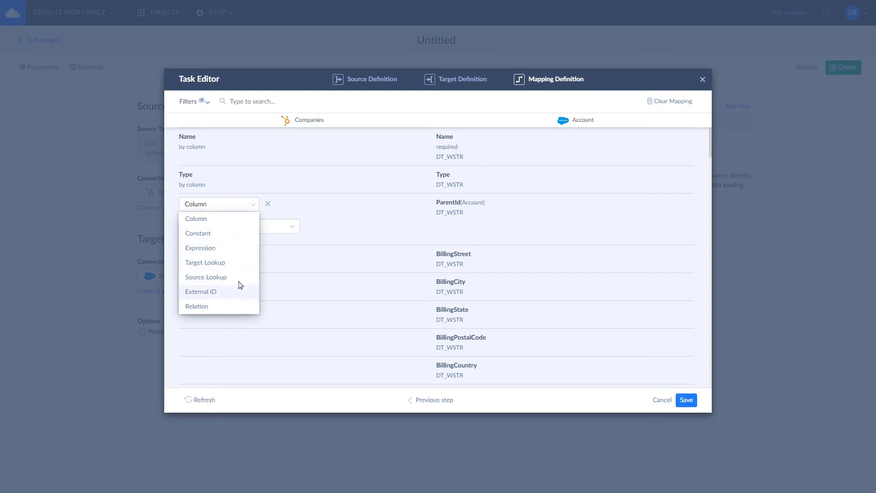
Step: Map ParentId as a Relation via Companies_Companies and save the task
left_click(196, 306)
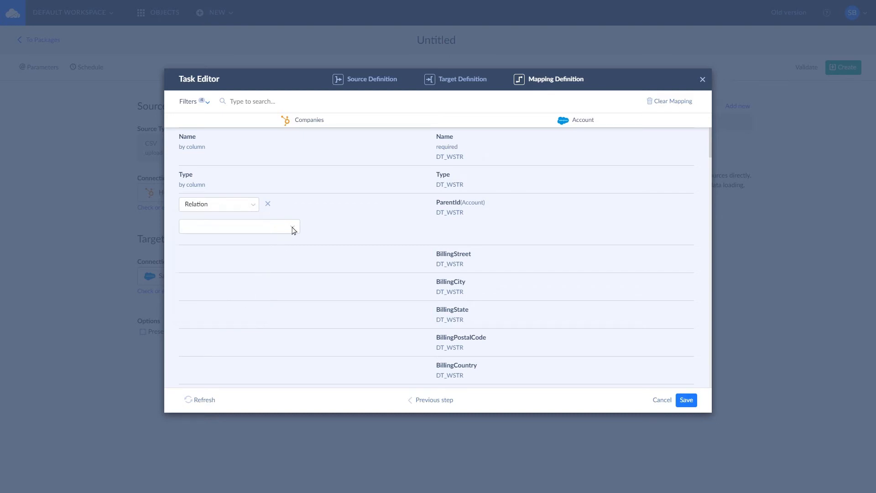
left_click(239, 225)
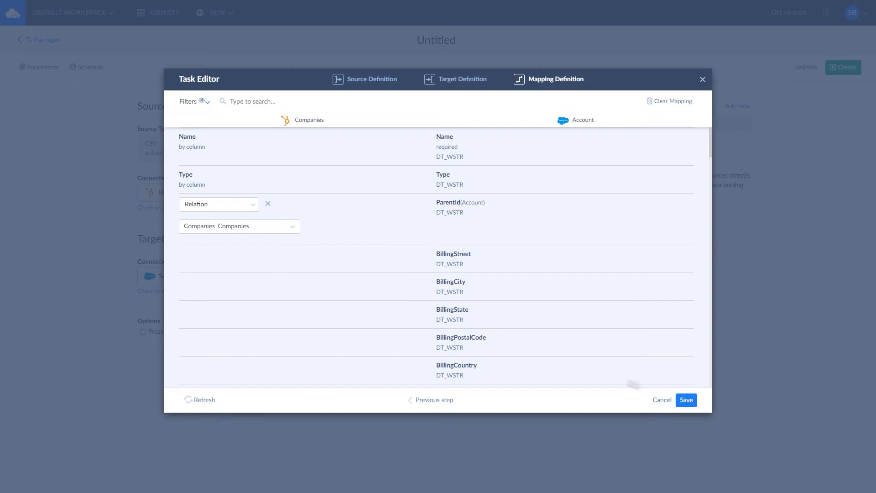
left_click(685, 399)
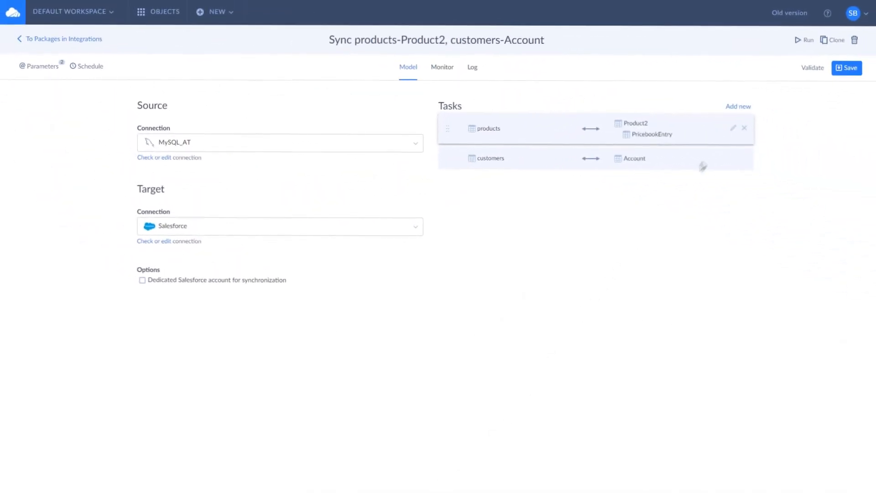
Step: Edit the products task and view its column mapping target-to-source and source-to-target
left_click(733, 128)
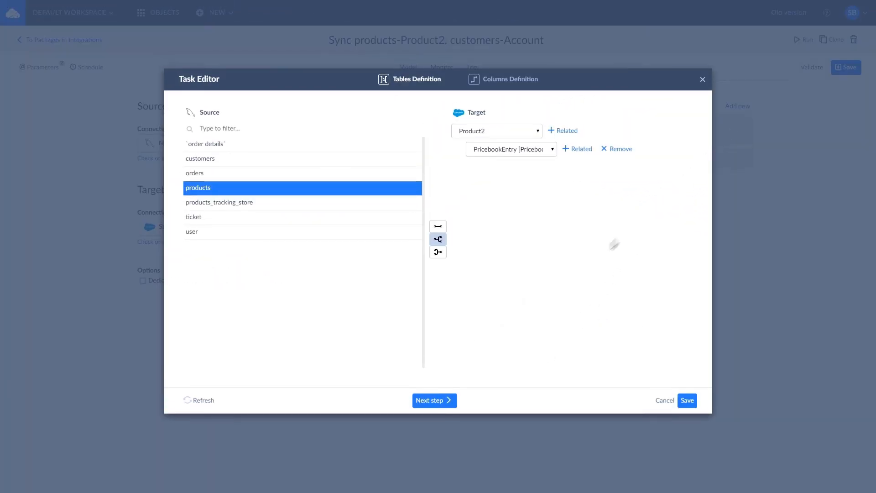
left_click(434, 400)
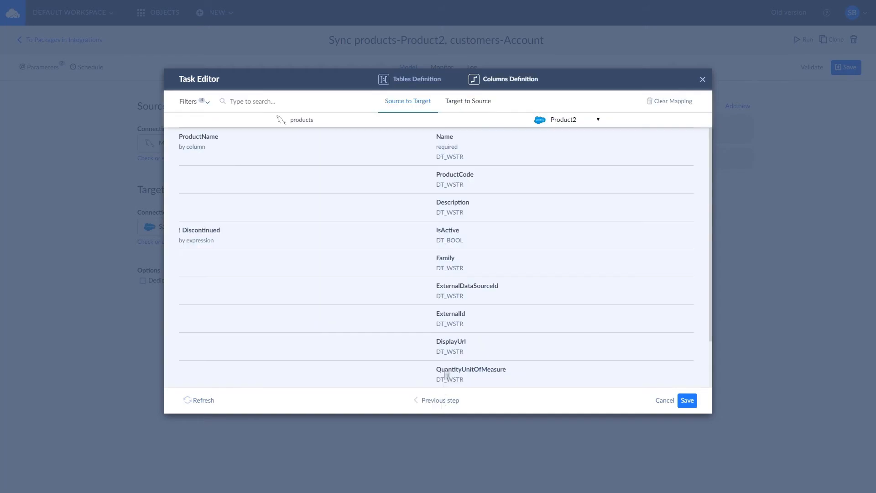
left_click(467, 102)
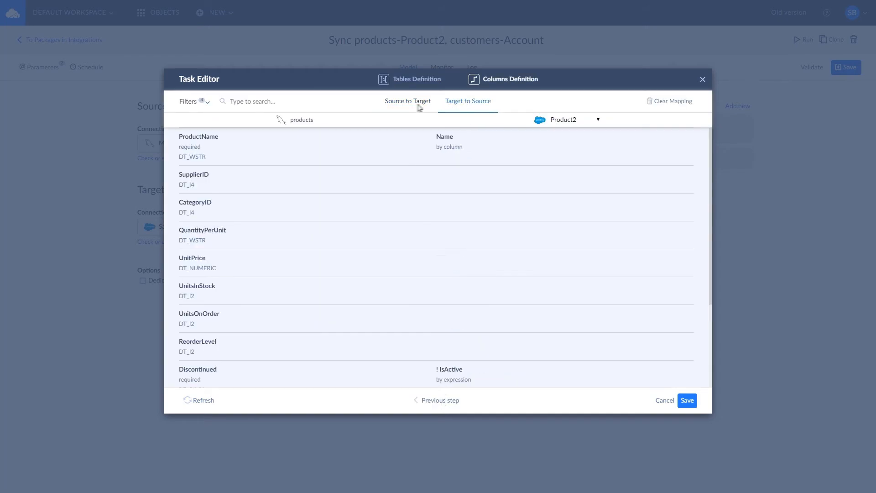
left_click(407, 101)
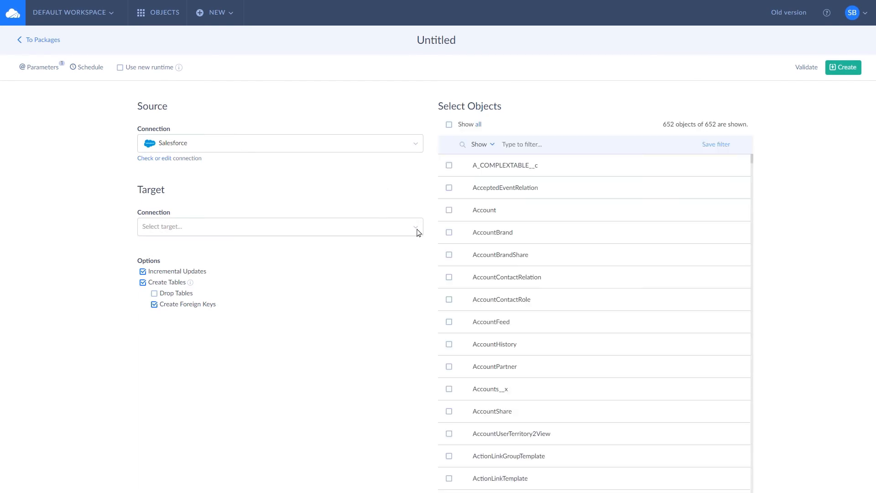
Step: Set MySQL1 as replication target and filter the Salesforce objects for Account and Contact
left_click(279, 226)
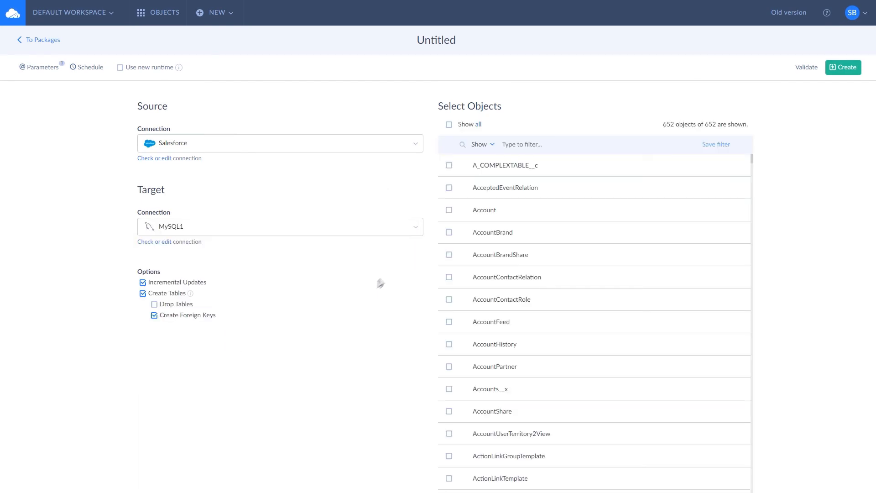
type("Con")
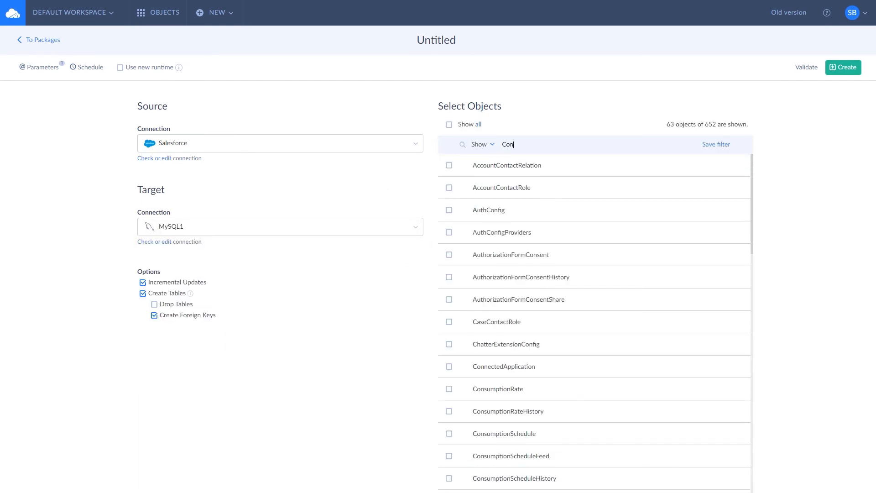
type("t")
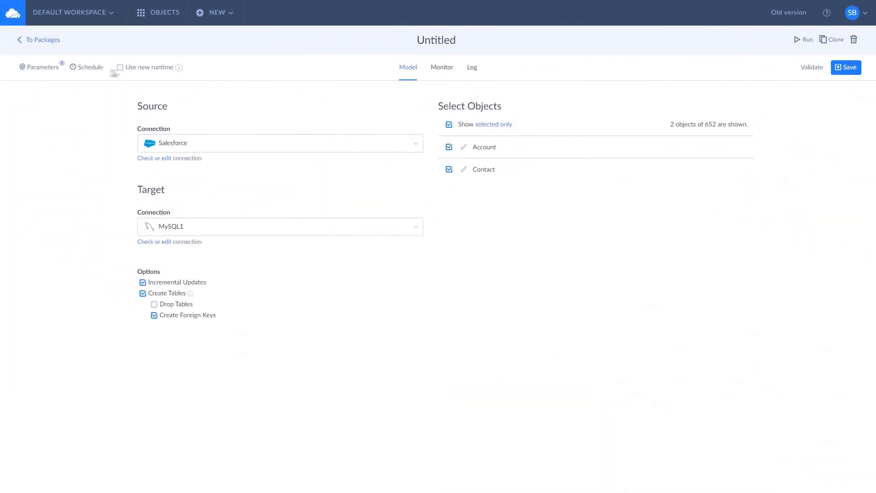
Step: Schedule the package weekly on Mon, Tue, Wed recurring every 1 minute and save
left_click(89, 67)
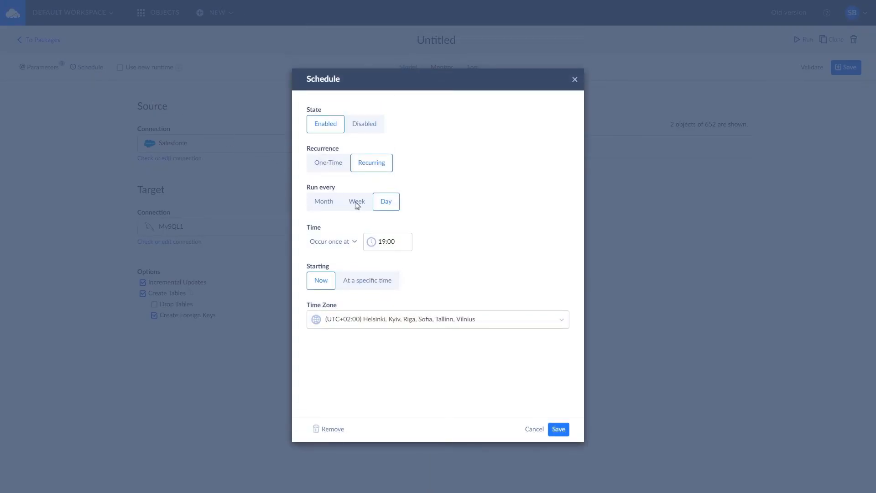
left_click(357, 200)
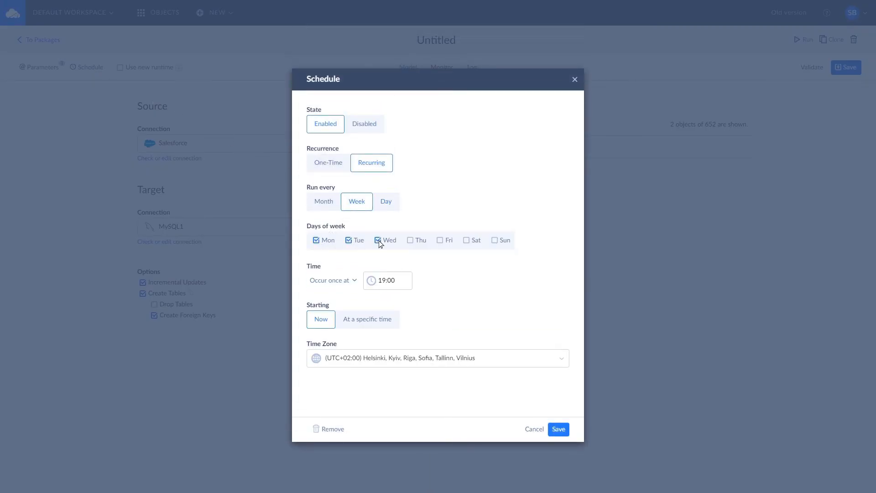
left_click(331, 280)
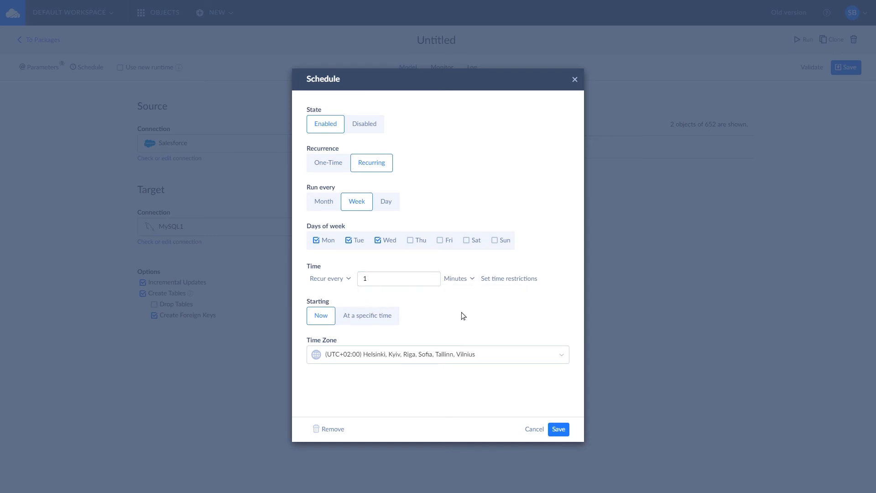
left_click(557, 428)
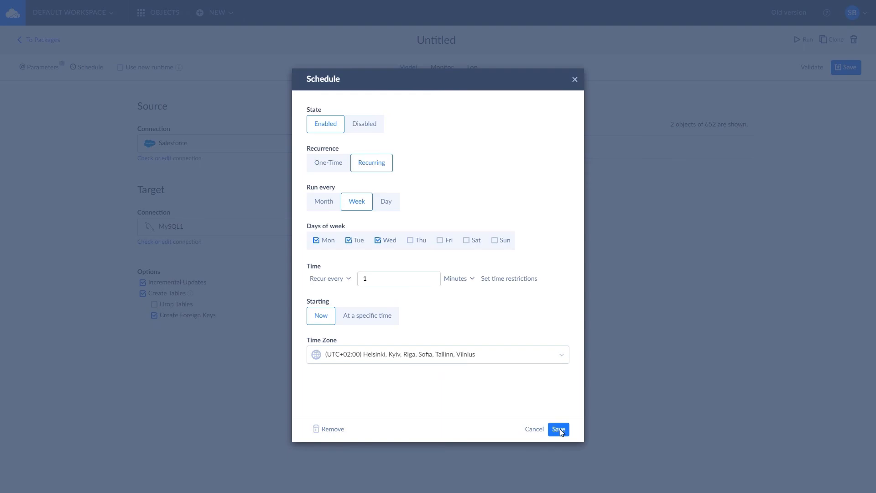
left_click(556, 428)
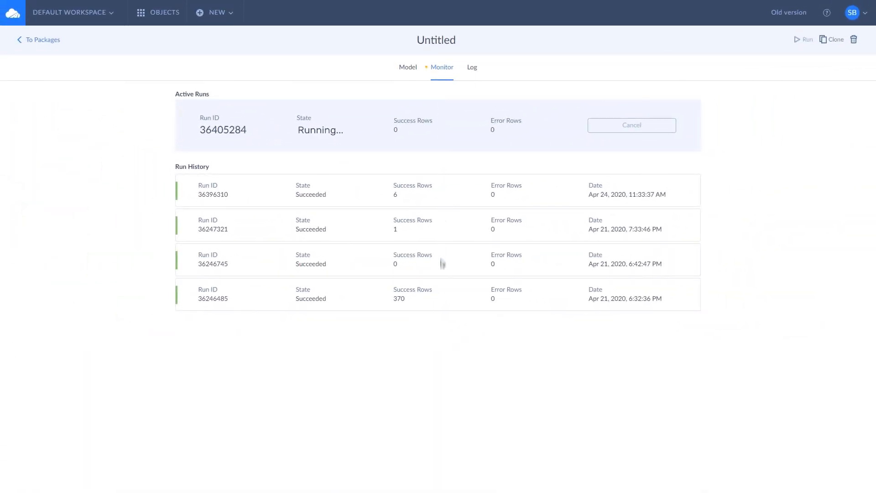
Step: View History Details of run 36246485, then the run log with a chosen date range
left_click(391, 292)
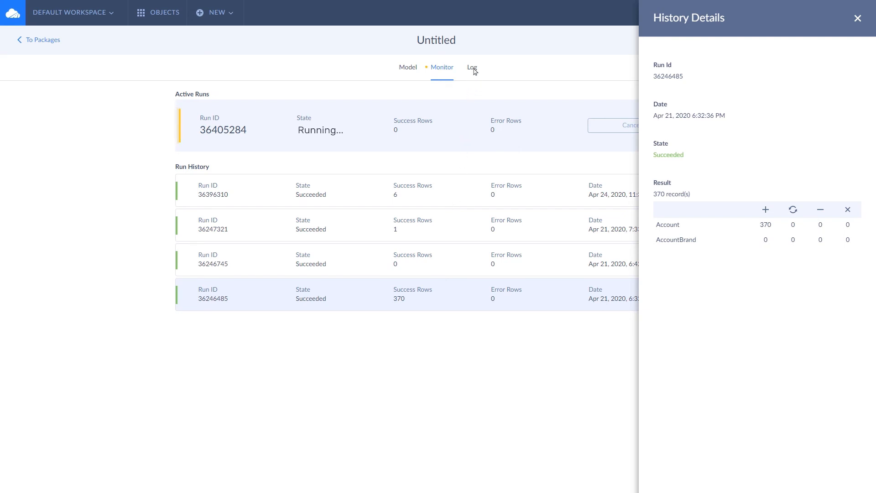
left_click(471, 66)
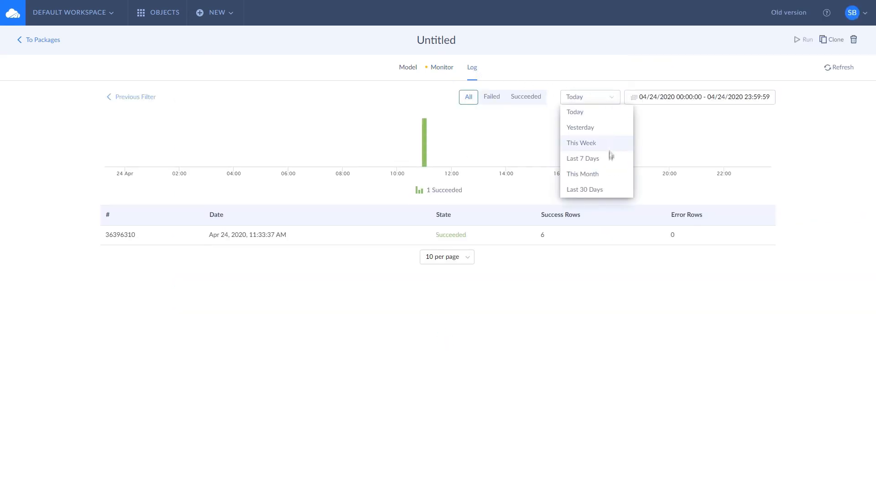
left_click(582, 158)
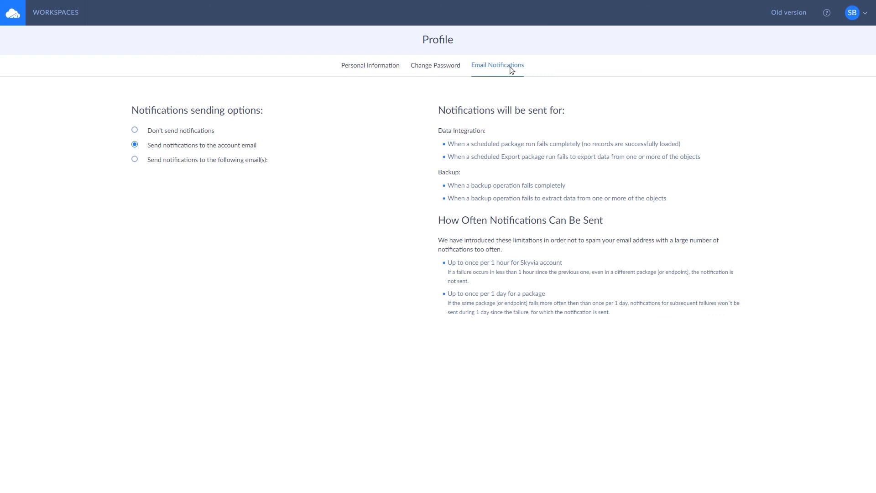
mouse_move(251, 163)
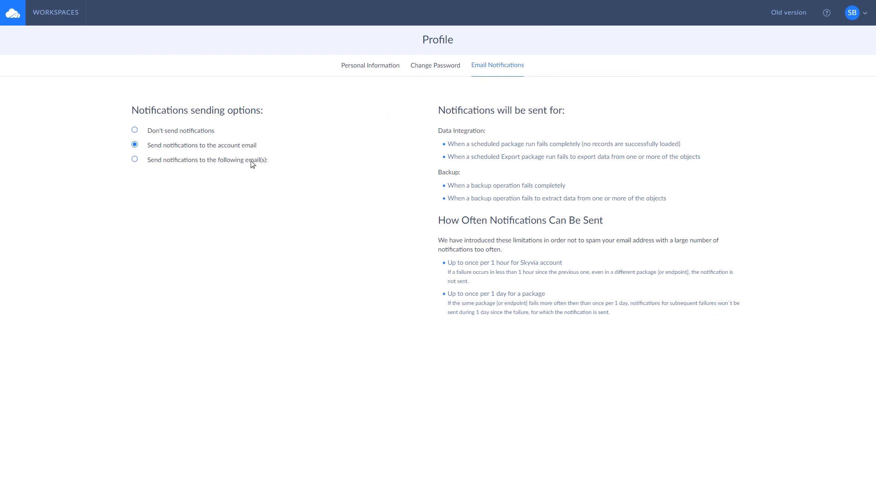
Step: Select 'Send notifications to the following email(s)' under Email Notifications
left_click(135, 159)
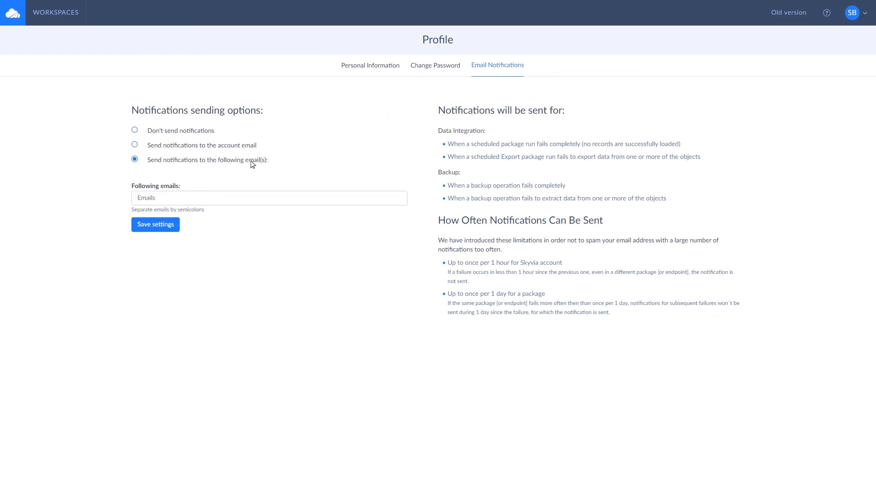